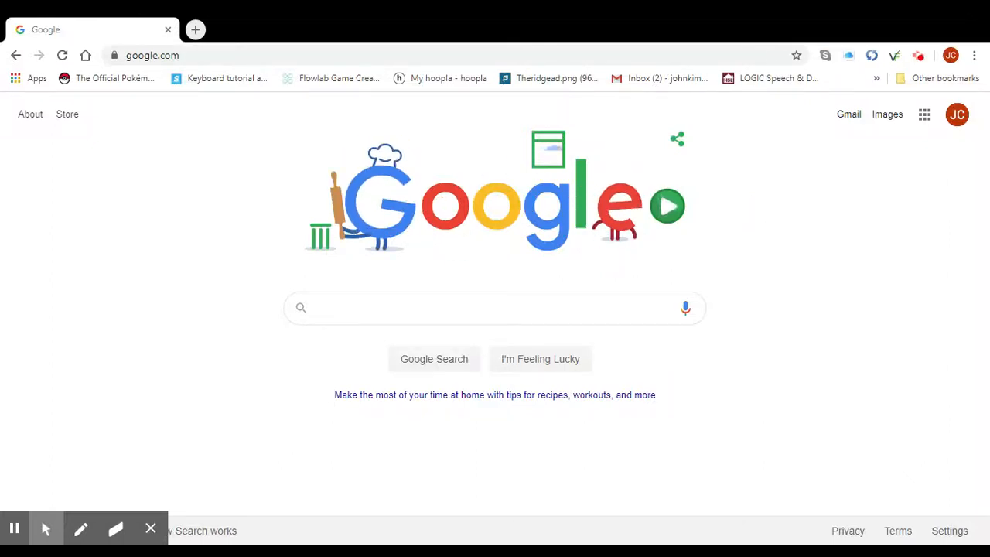
Step: From the Calvary Baptist Church dashboard, load the May 10, 2020 Sunday Service plan
click(157, 56)
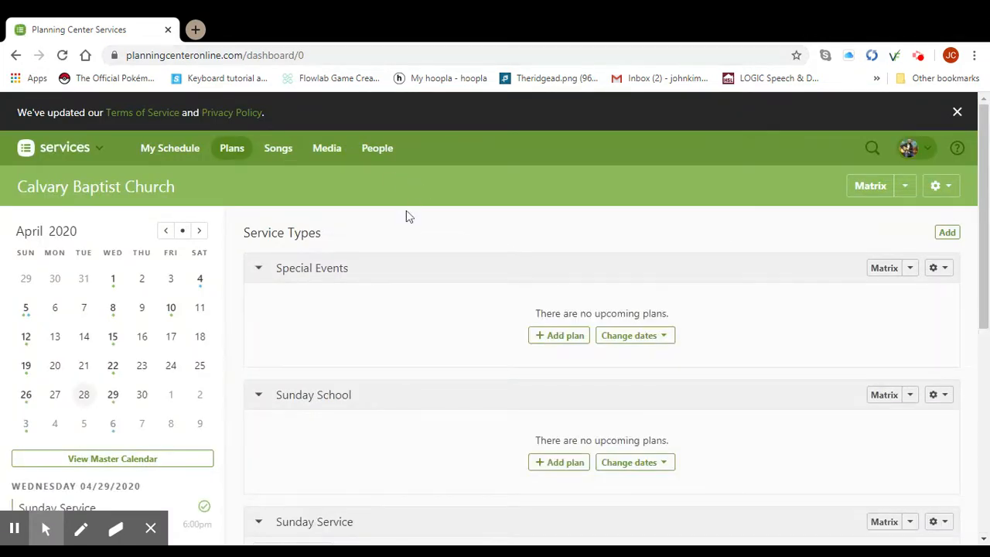
scroll(down, 3)
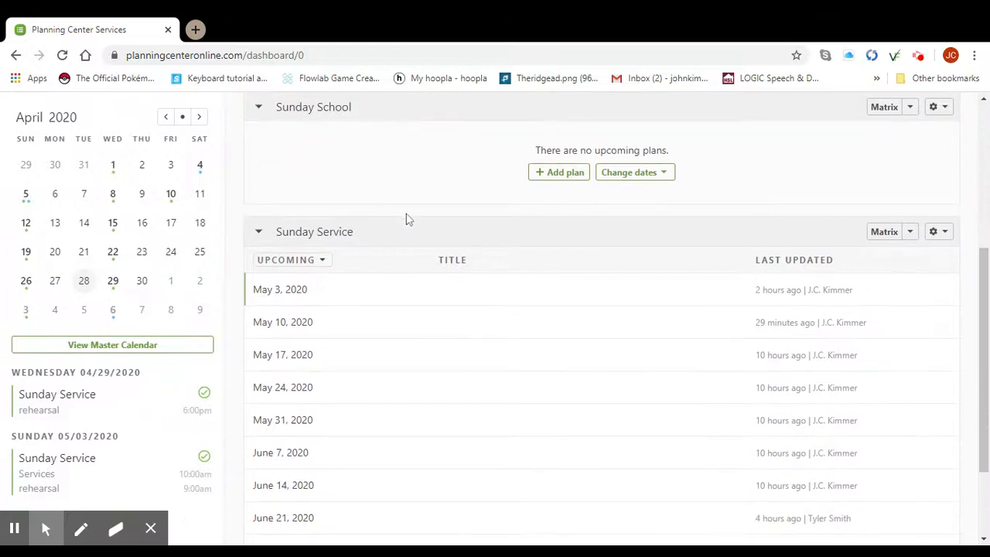
mouse_move(328, 322)
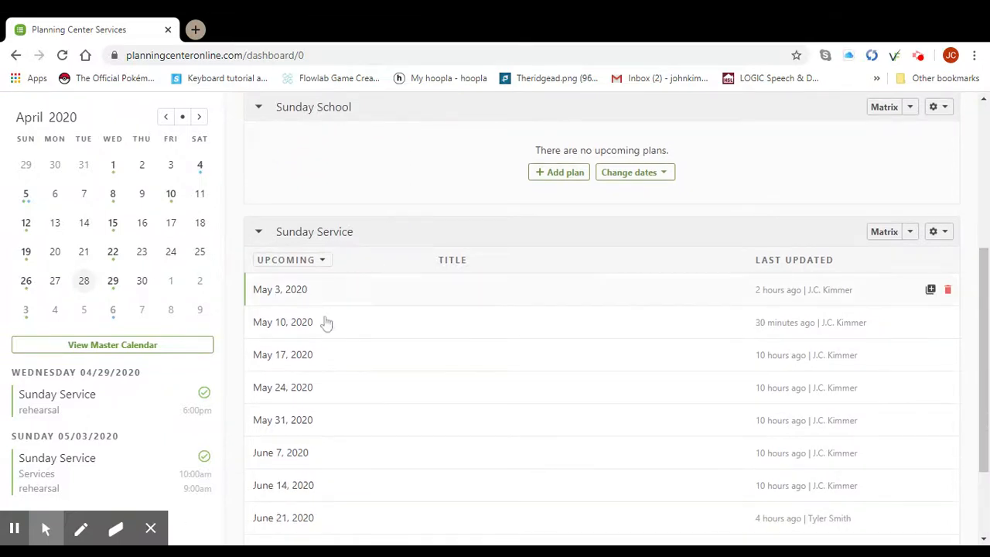
mouse_move(306, 328)
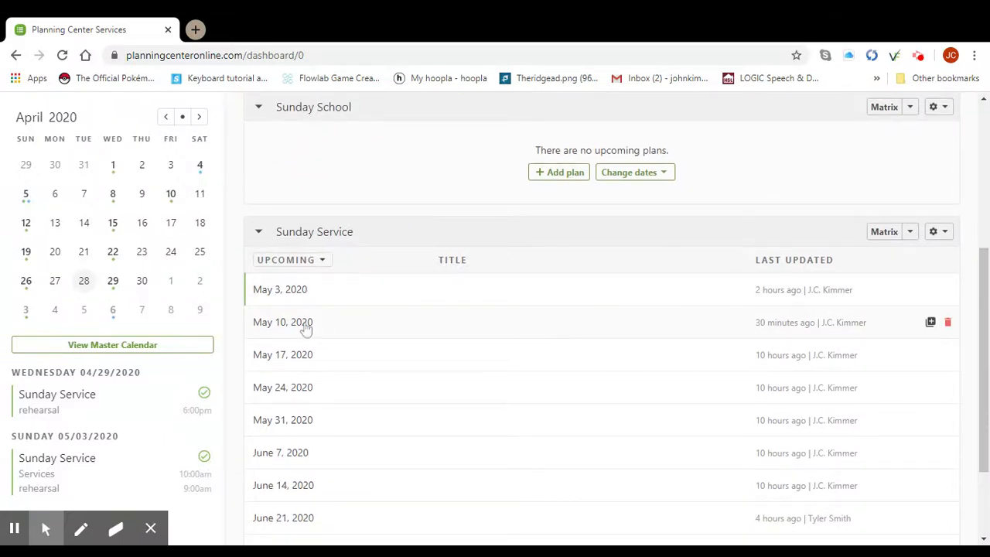
click(281, 322)
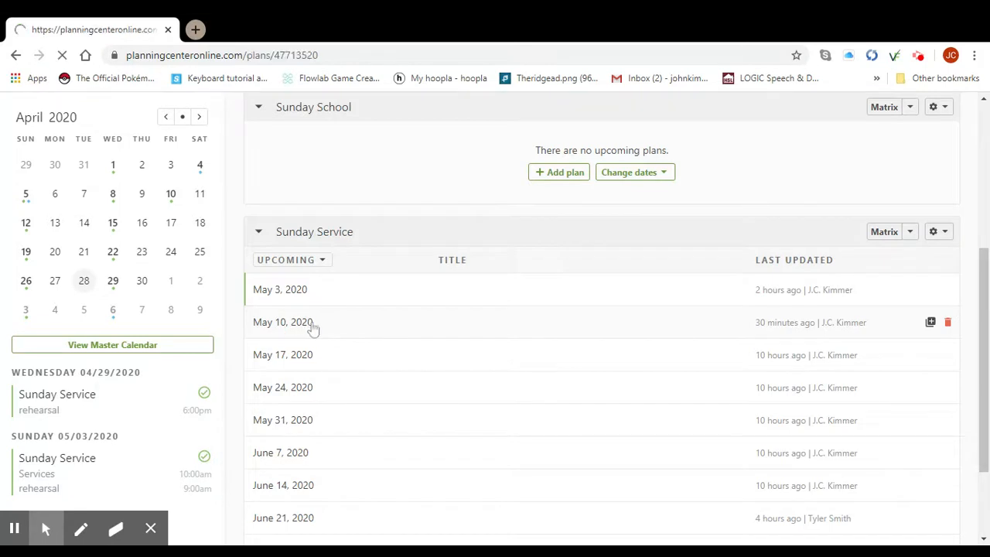
click(282, 322)
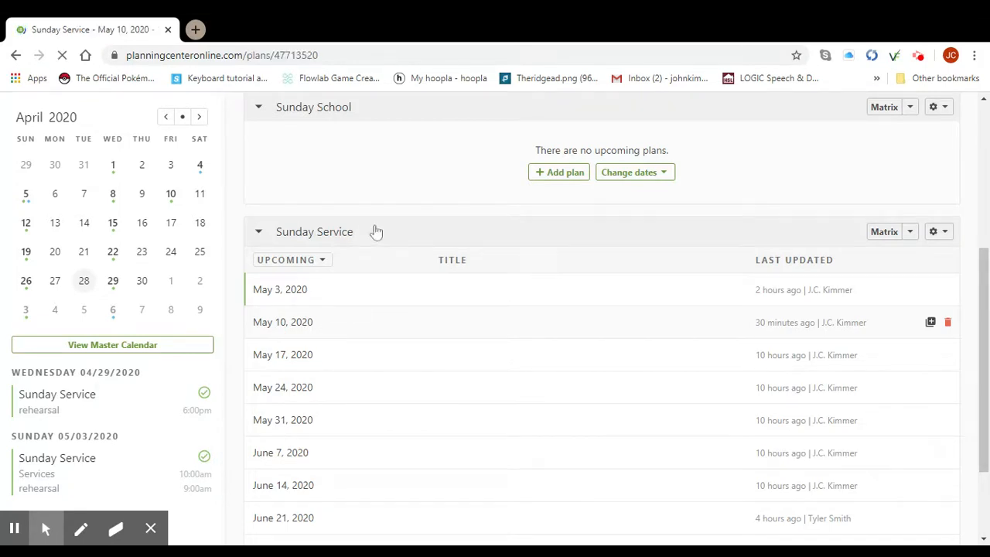
click(282, 322)
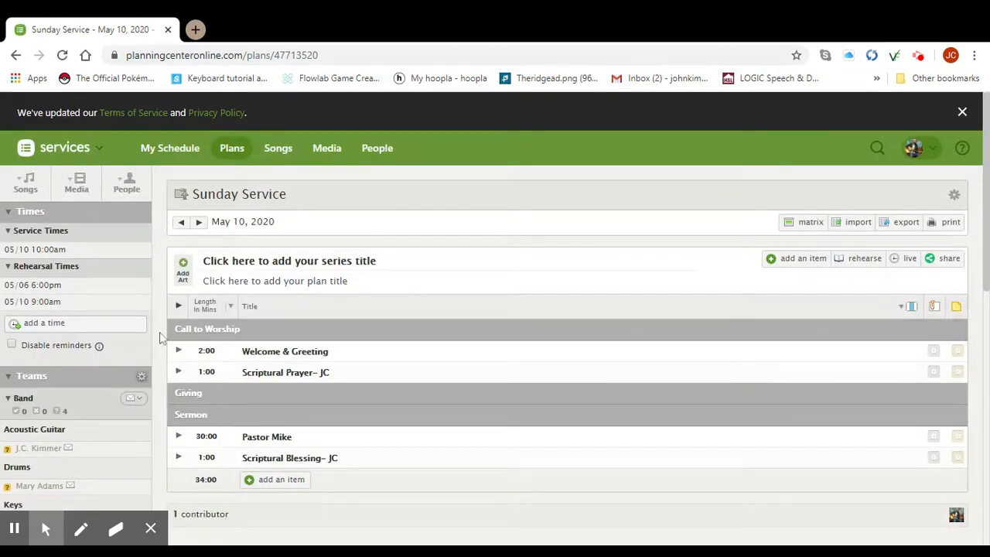
scroll(down, 3)
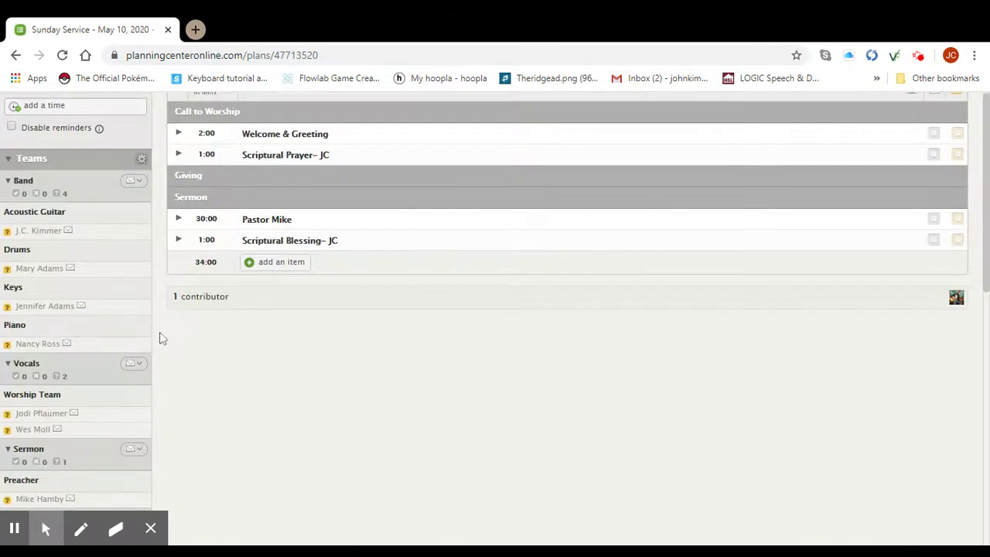
scroll(down, 3)
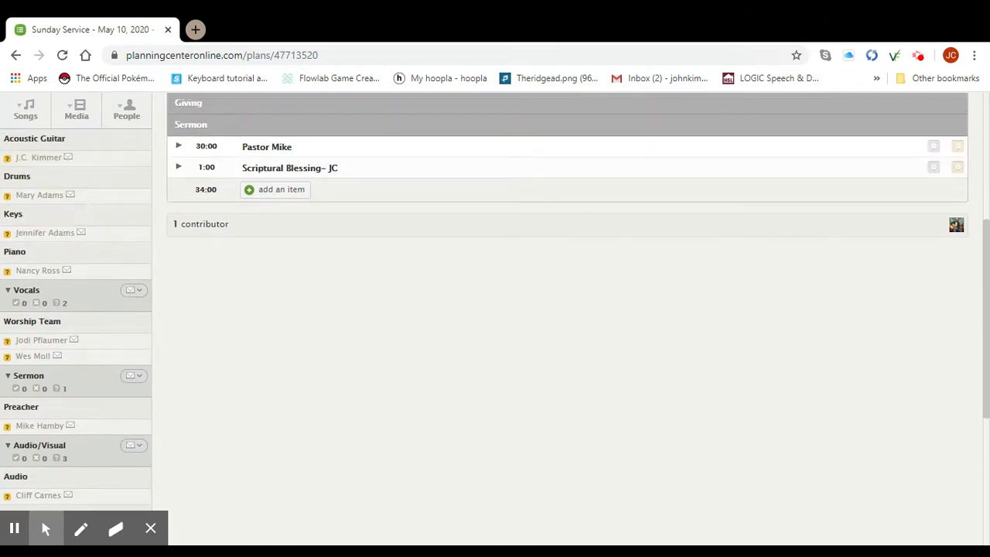
mouse_move(251, 288)
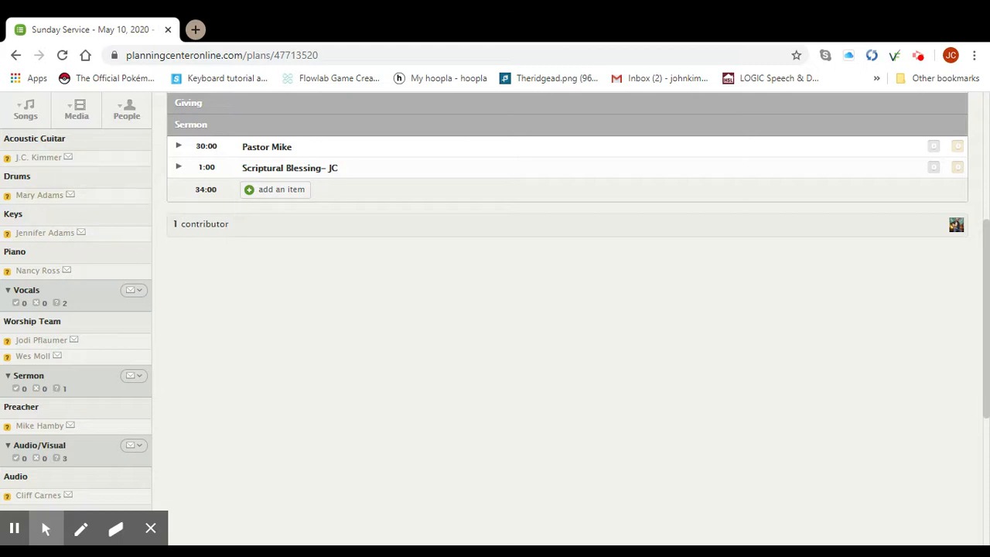
mouse_move(178, 271)
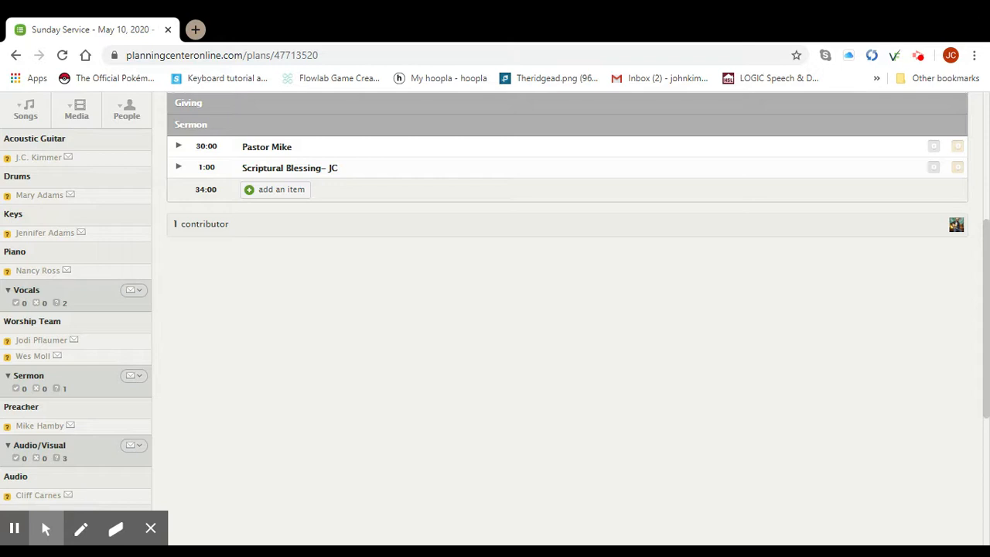
mouse_move(108, 158)
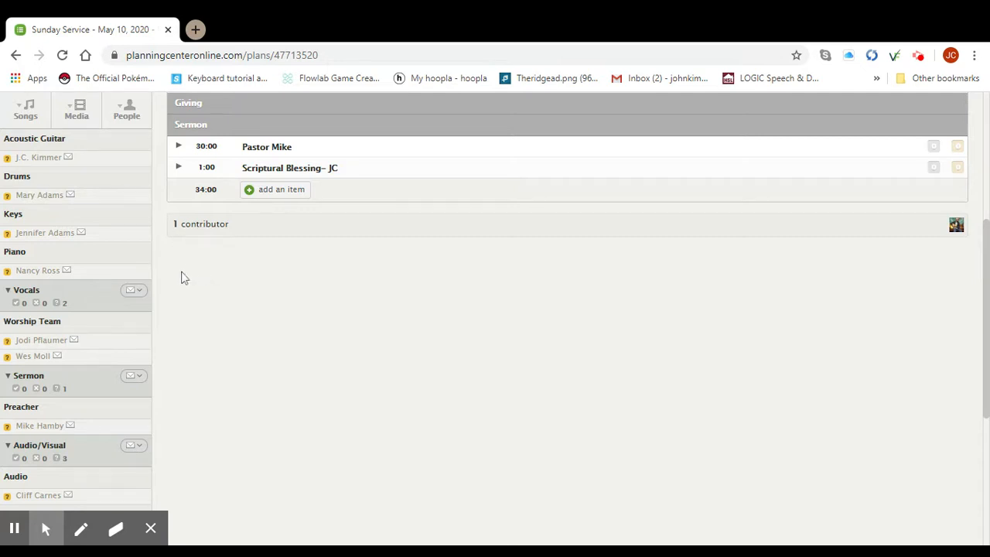
mouse_move(179, 274)
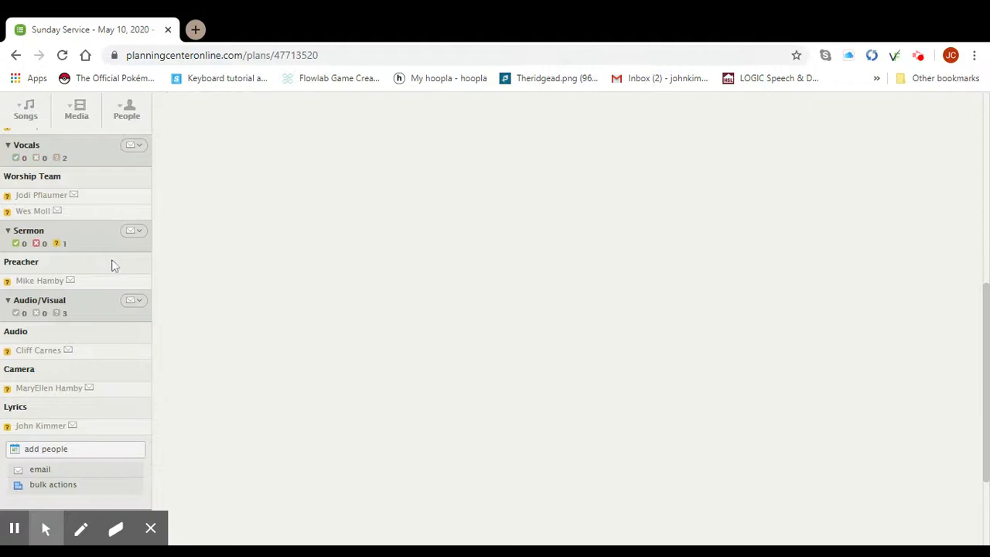
scroll(down, 3)
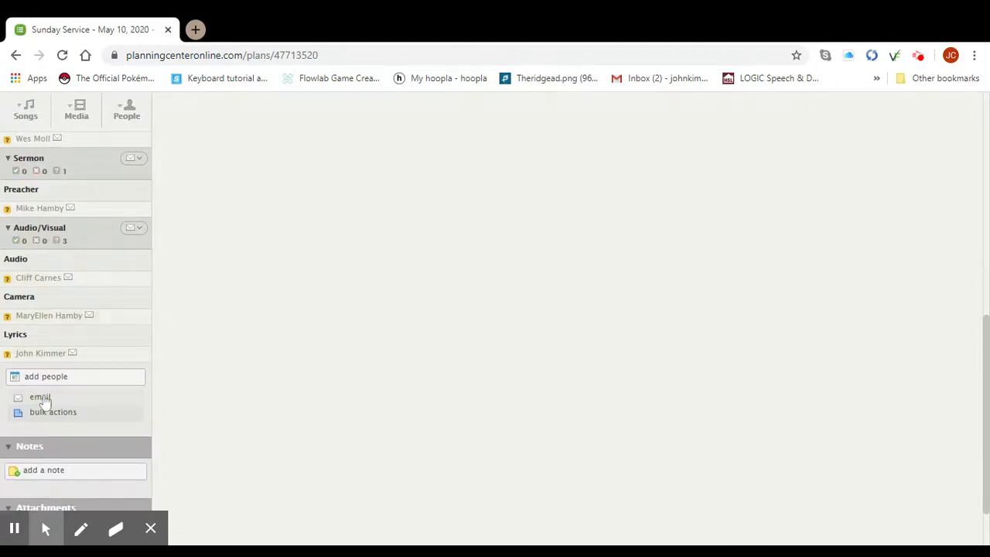
Step: Start a team email with Audio/Visual, Band, Vocals and Sermon as recipients, pending people only, 10 selected
click(40, 396)
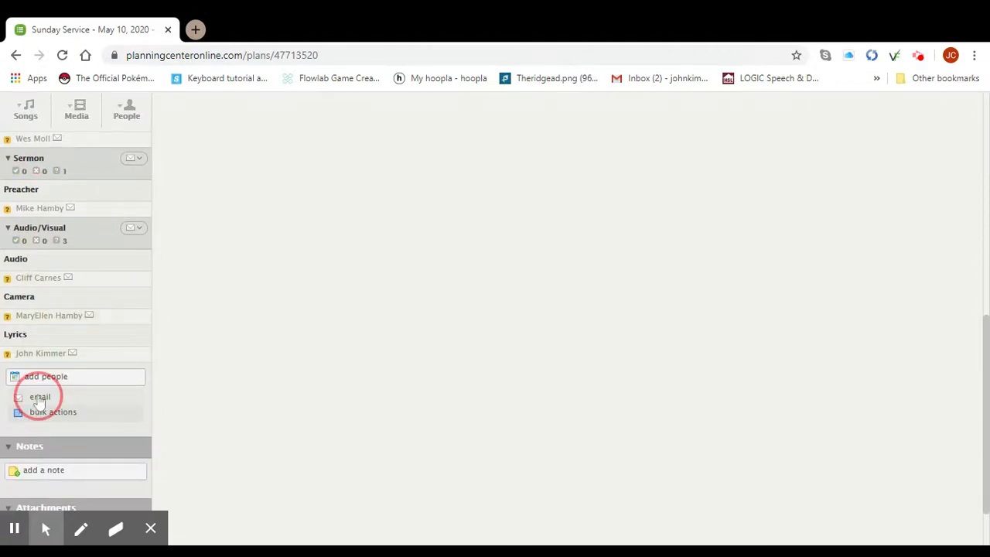
click(38, 396)
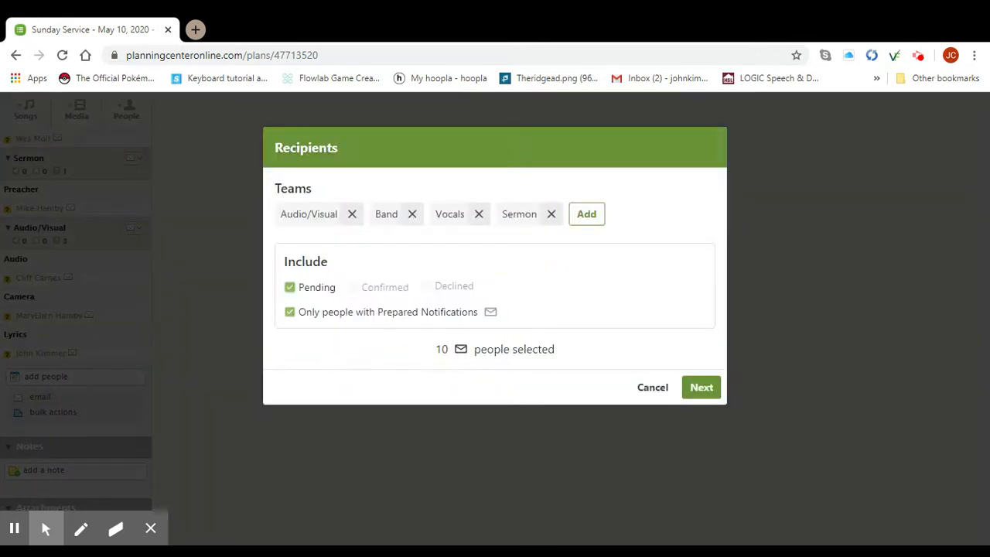
mouse_move(443, 363)
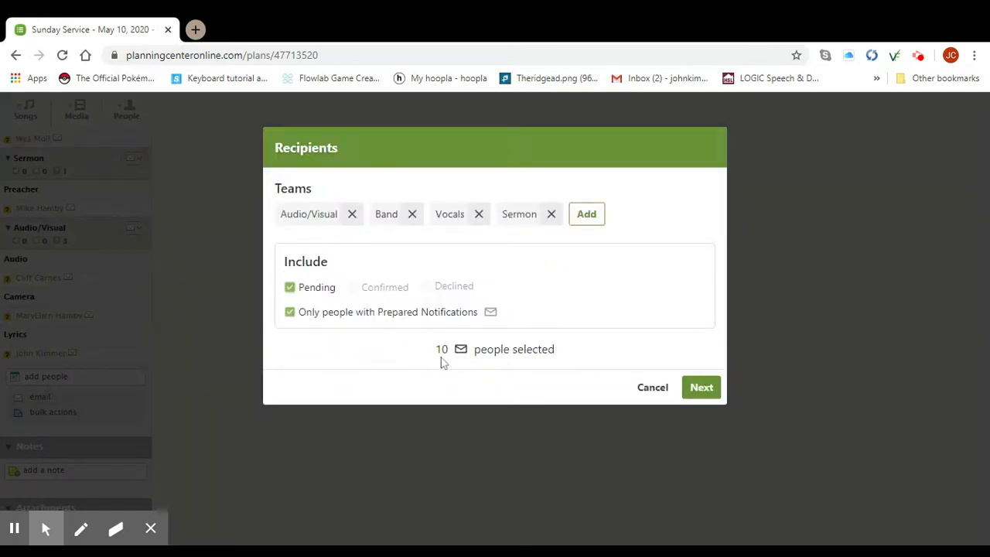
mouse_move(653, 353)
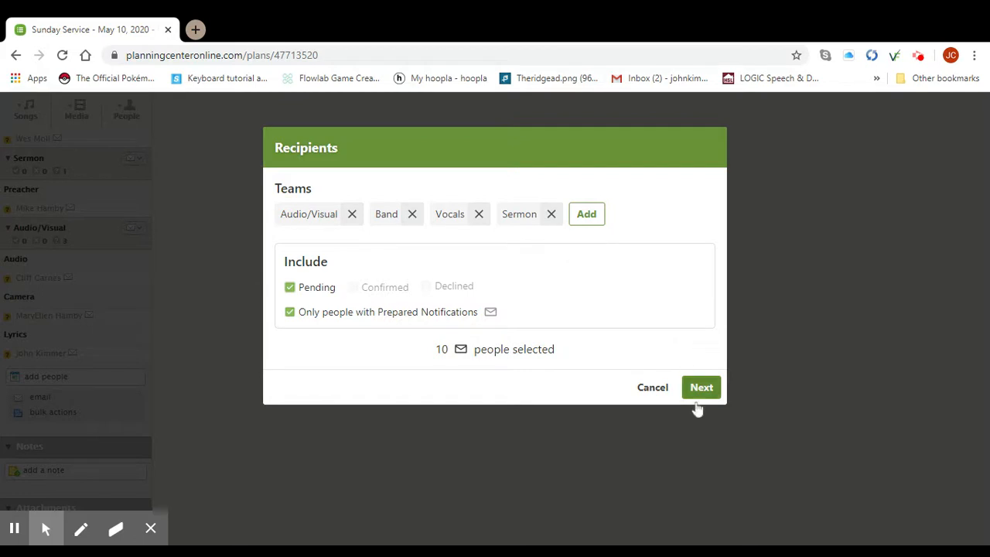
click(701, 386)
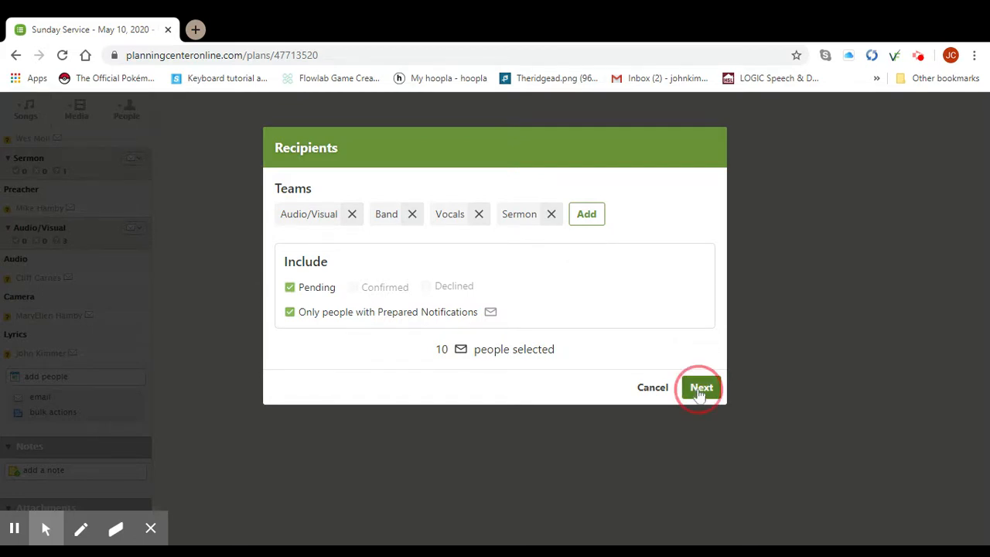
Step: Draft the Scheduling Email to the 10 people and replace {{to.first_name}} in the greeting with 'team'
click(703, 387)
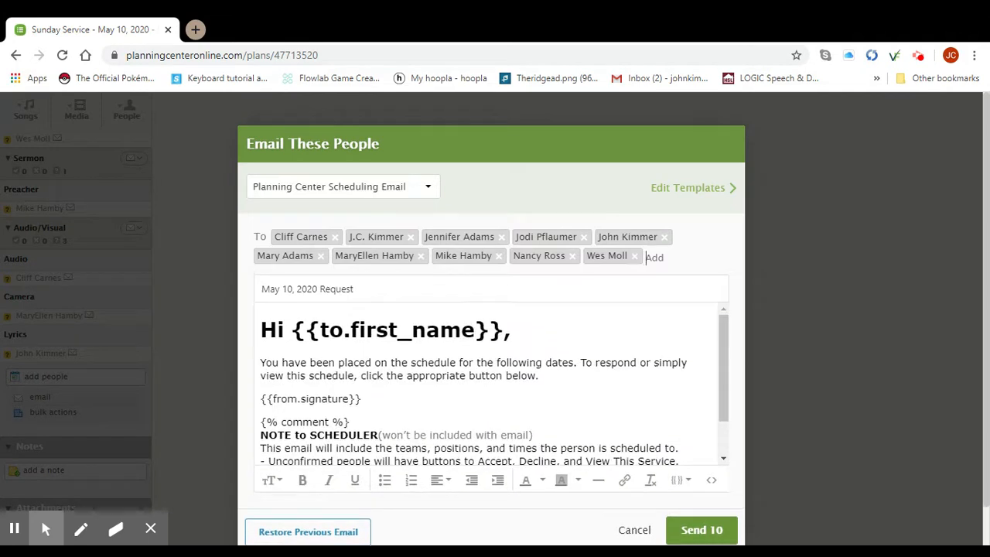
mouse_move(626, 236)
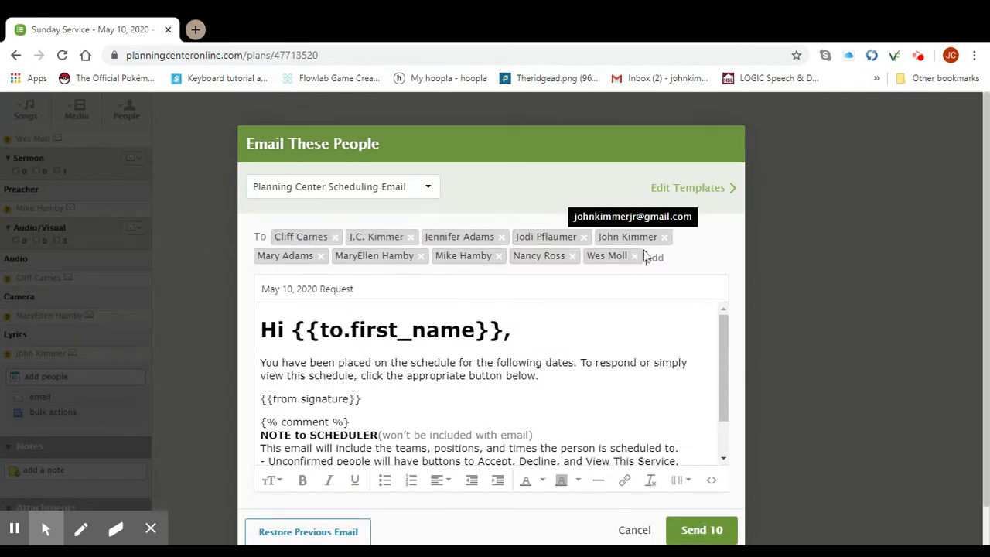
mouse_move(646, 257)
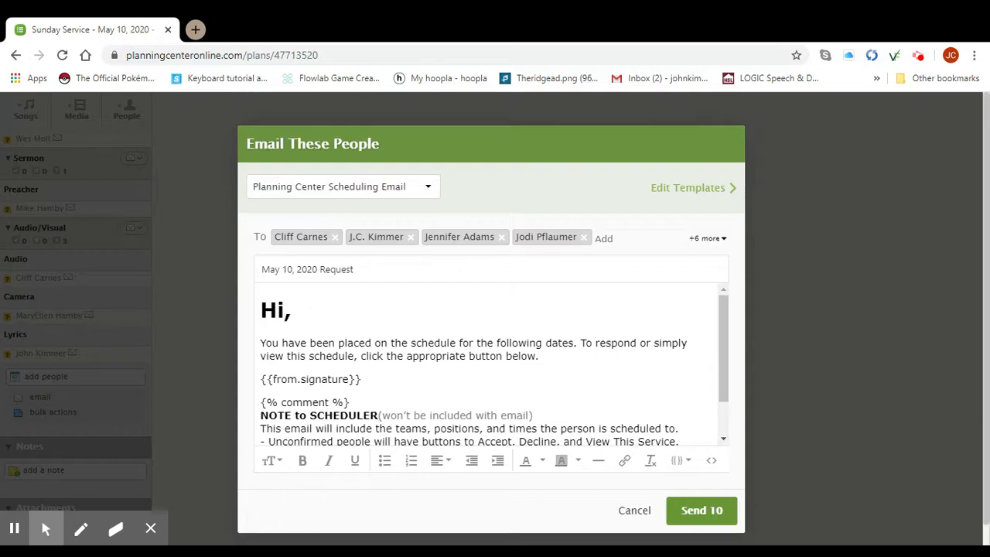
text(team)
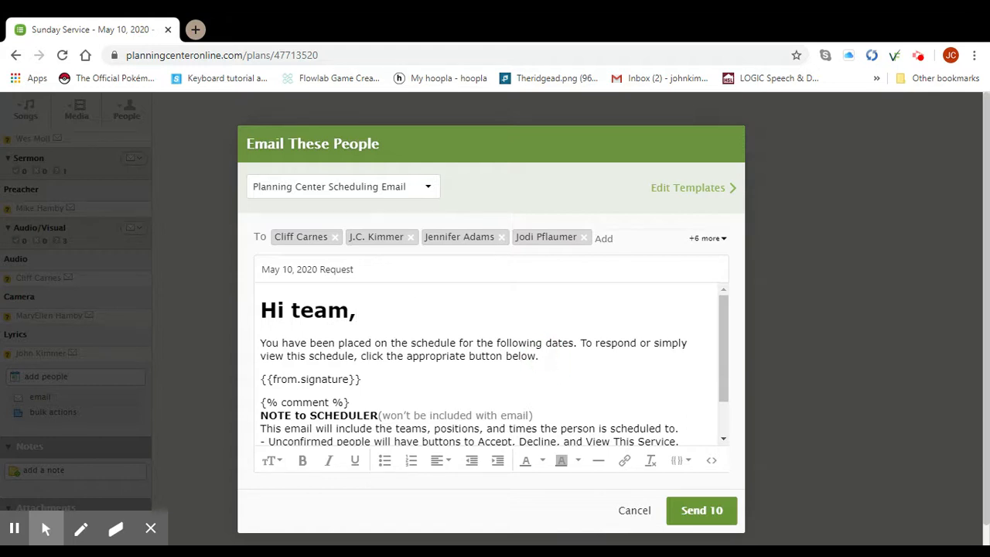
Step: Remove the signature and scheduler note from the body and send the email to all 10 people
double_click(322, 379)
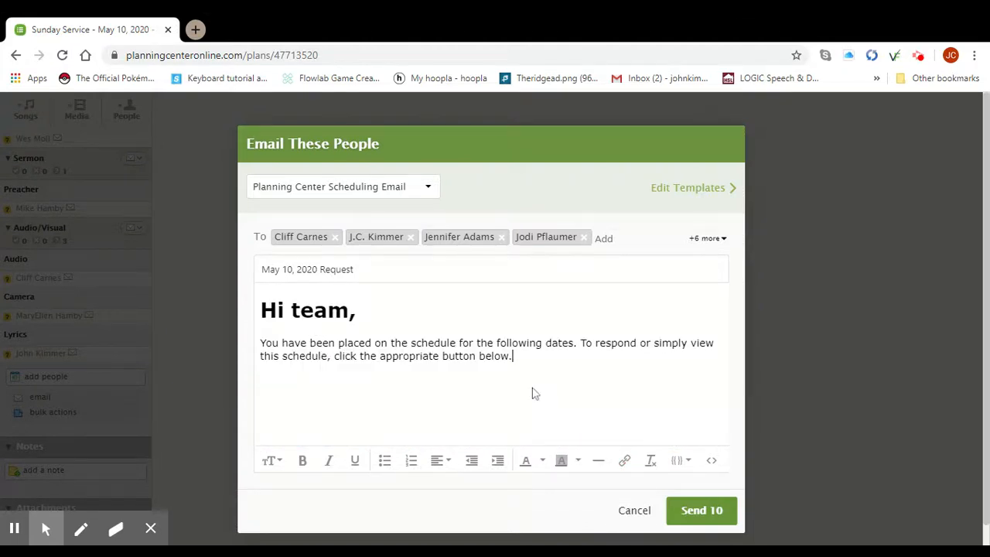
mouse_move(540, 397)
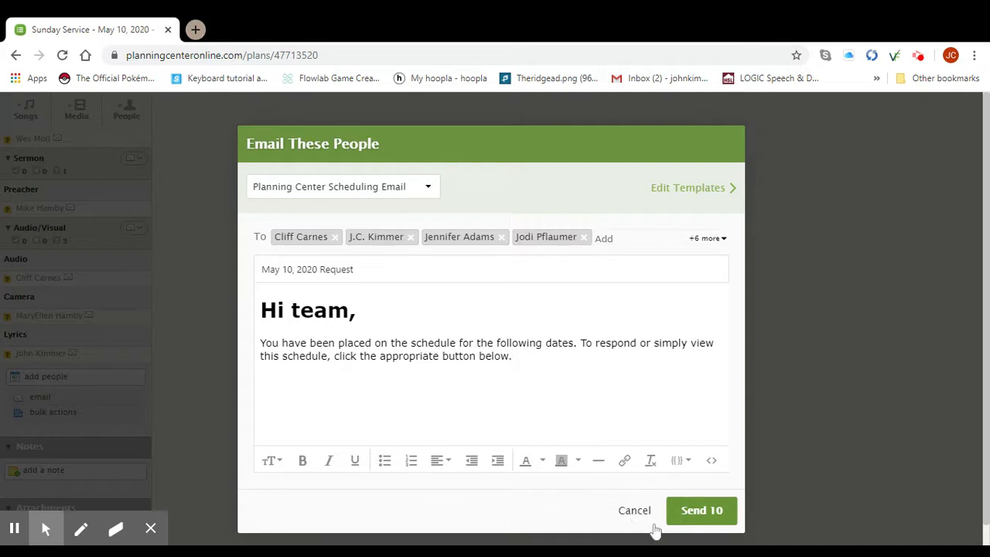
mouse_move(595, 408)
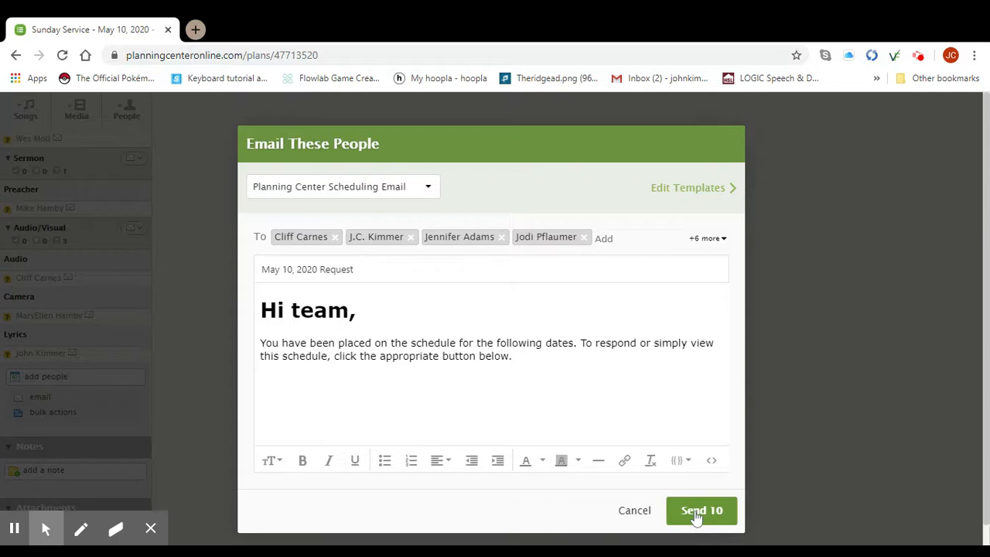
click(702, 511)
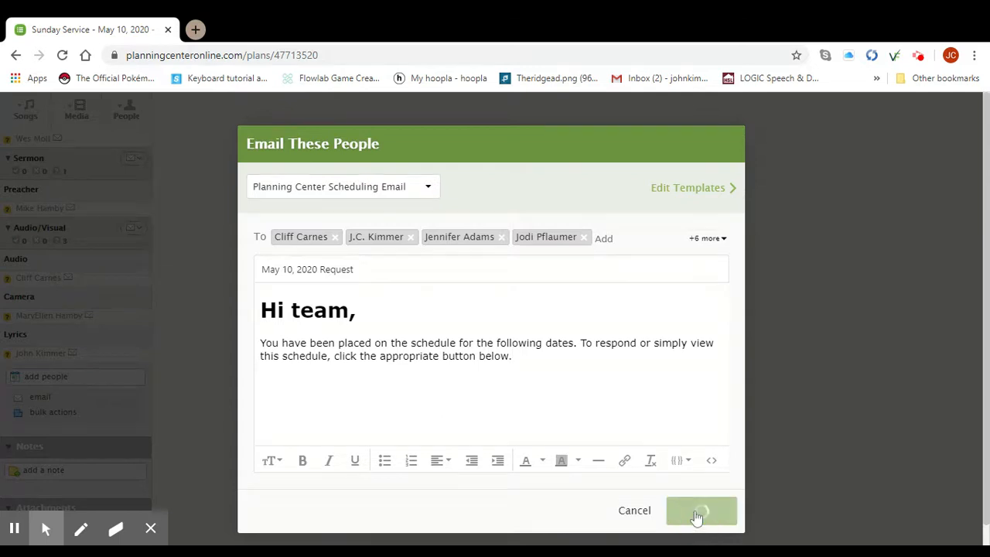
click(702, 511)
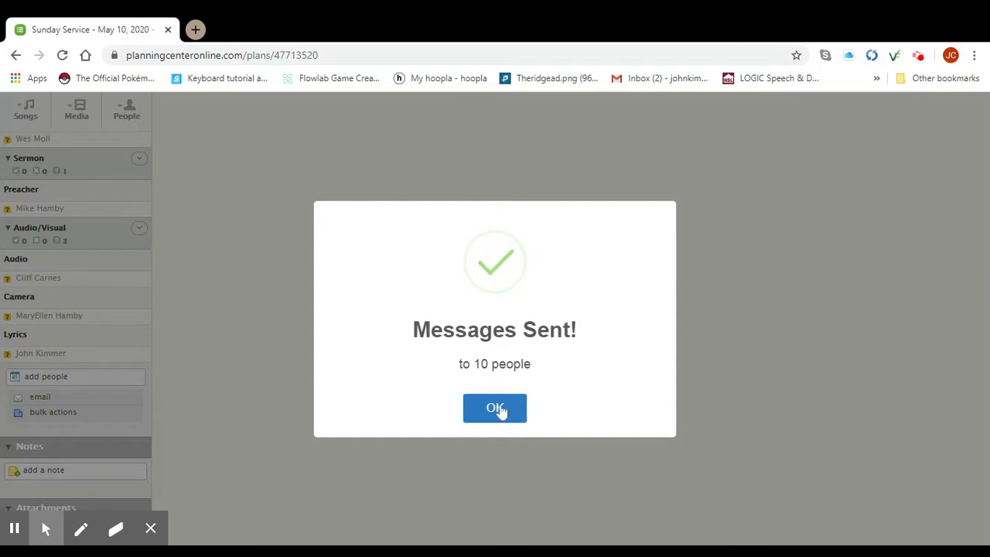
Step: Acknowledge the Messages Sent confirmation and return to the May 10 plan's team roster
click(495, 408)
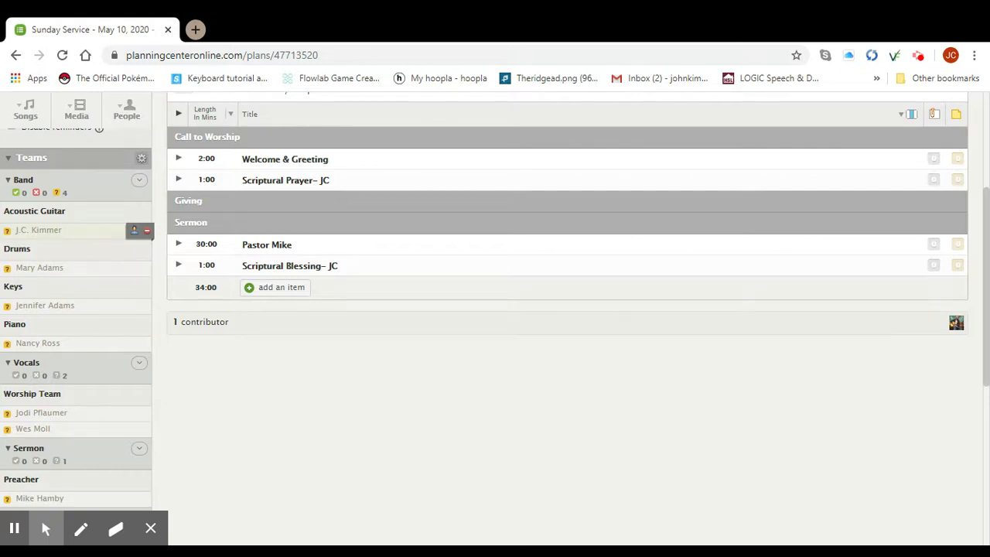
mouse_move(45, 236)
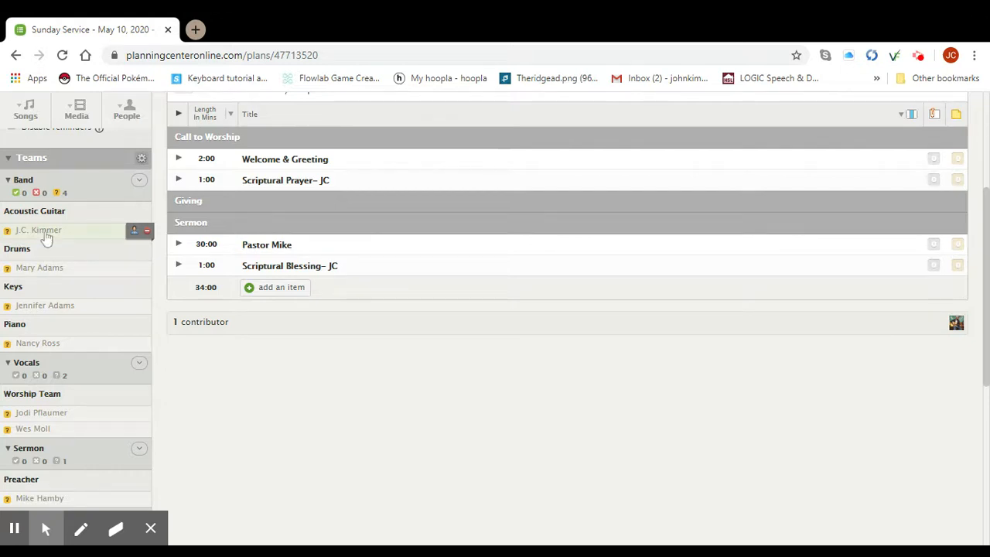
mouse_move(65, 248)
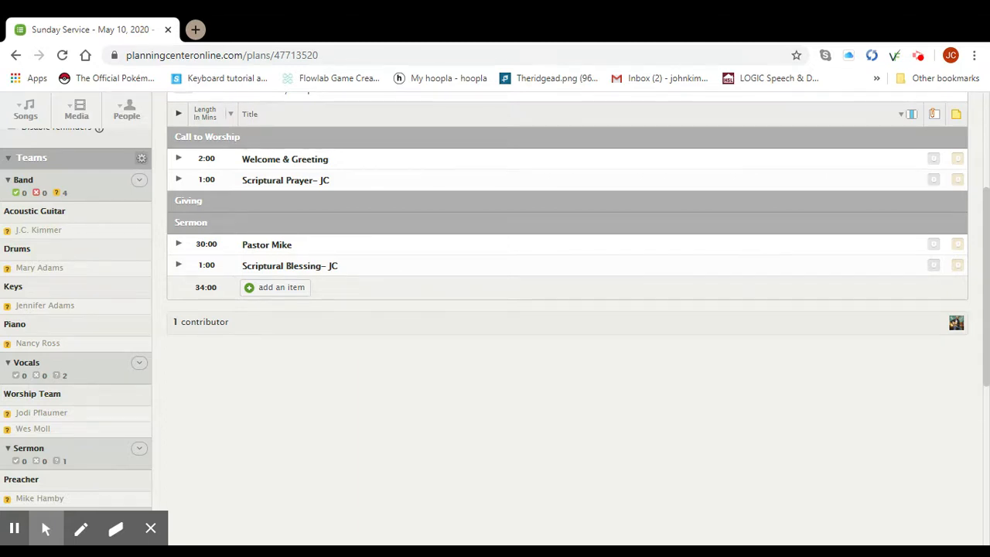
mouse_move(37, 229)
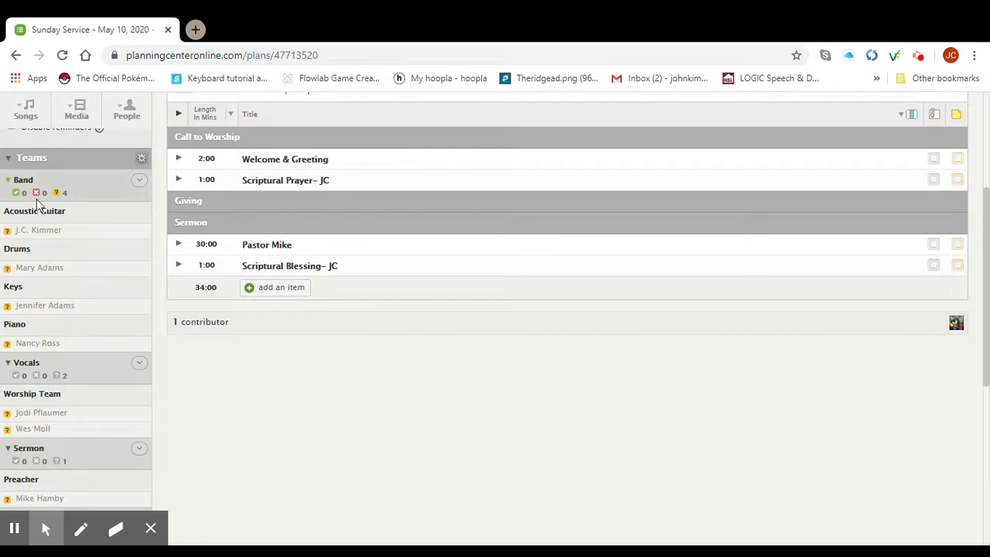
mouse_move(37, 229)
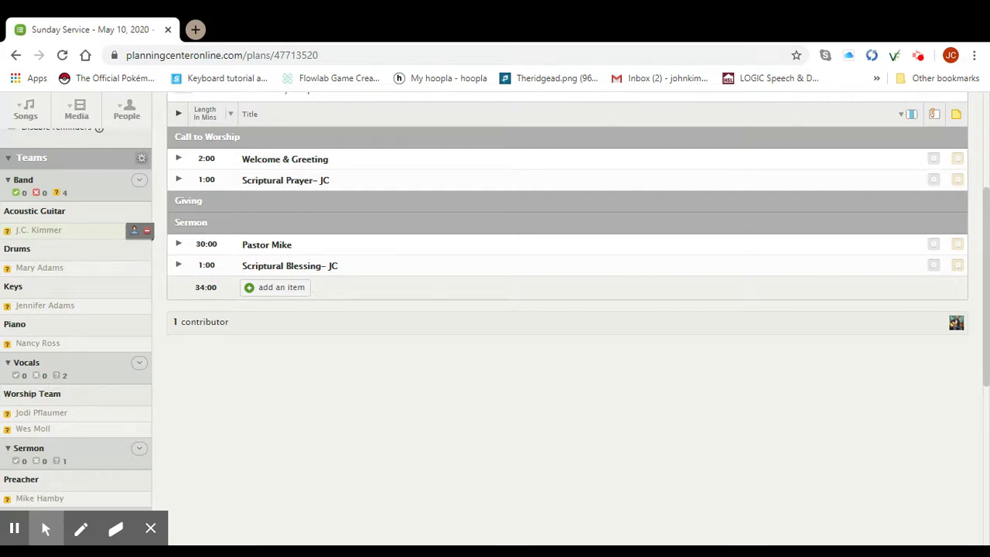
mouse_move(10, 235)
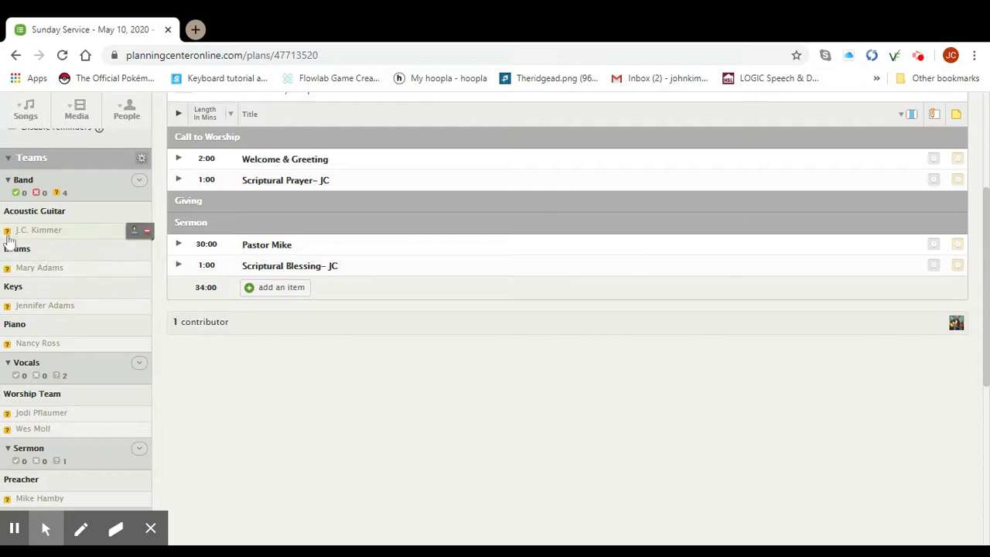
mouse_move(123, 262)
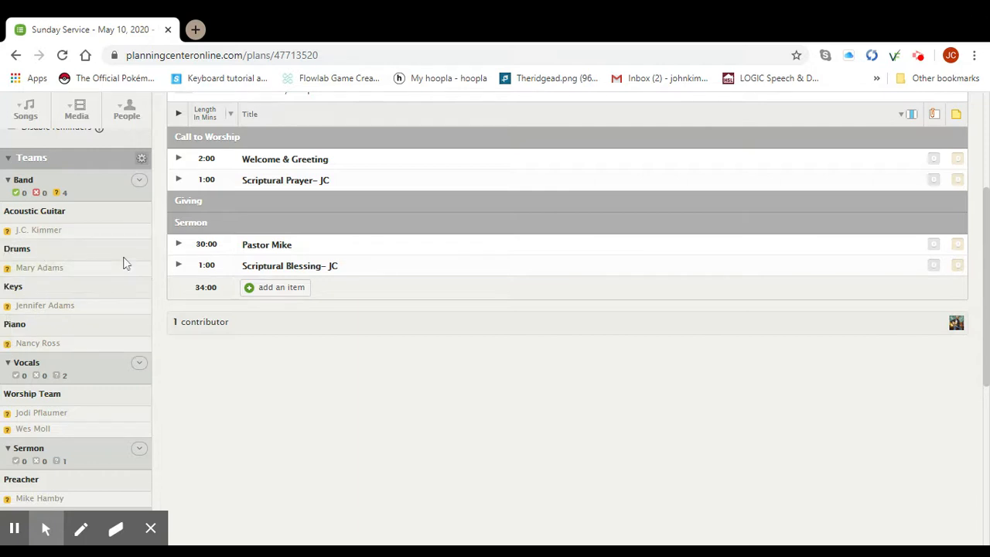
mouse_move(103, 312)
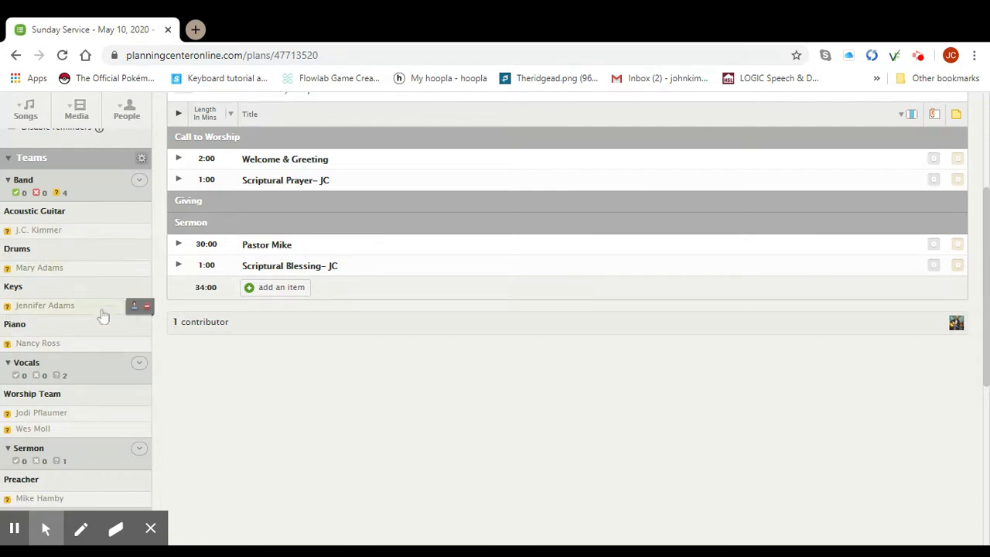
mouse_move(311, 410)
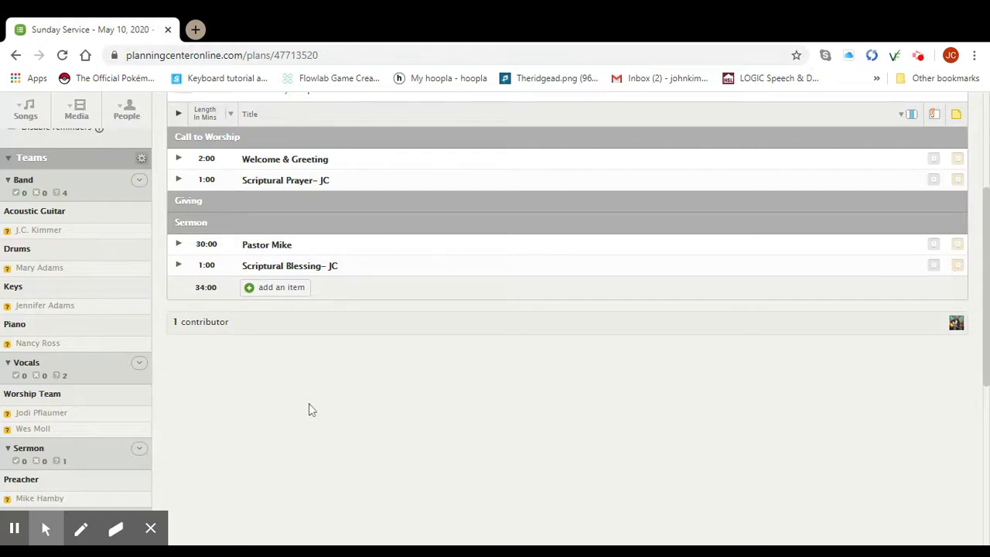